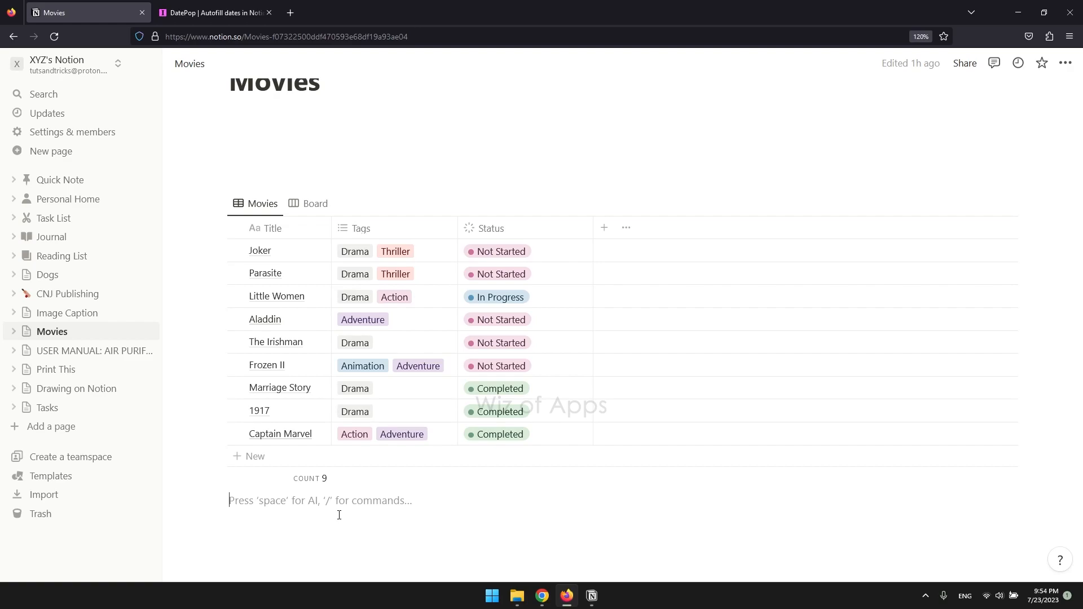
{"action": "mouse_move", "coordinate": [384, 238]}
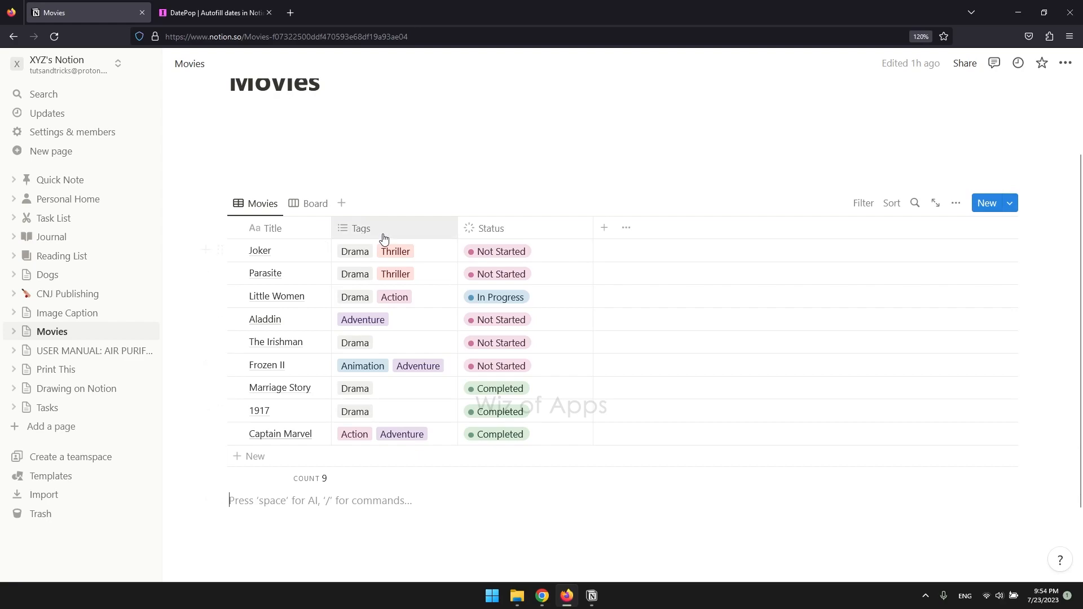
Step: Bring up the property menu for the Movies table's Tags column
{"action": "left_click", "coordinate": [360, 228]}
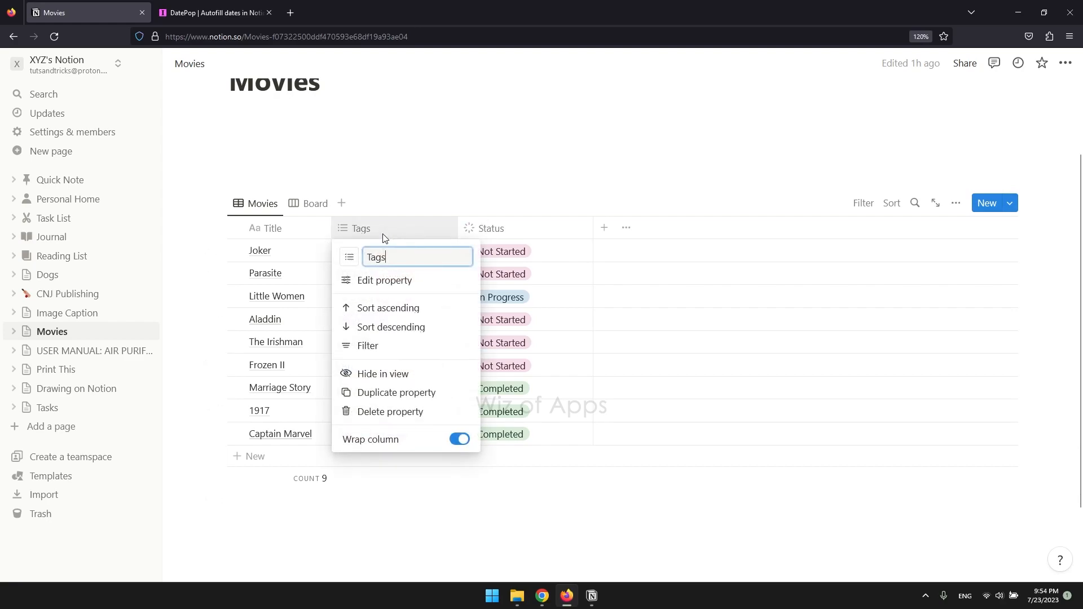
{"action": "mouse_move", "coordinate": [380, 285]}
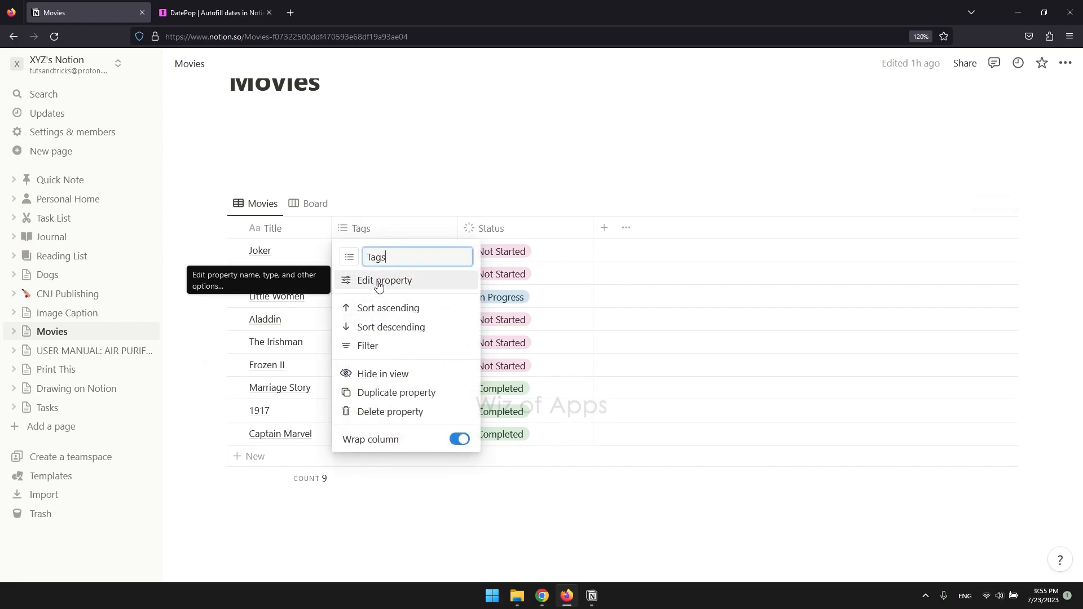
Step: Via Edit property, recolour the Adventure tag from purple to green
{"action": "left_click", "coordinate": [384, 280]}
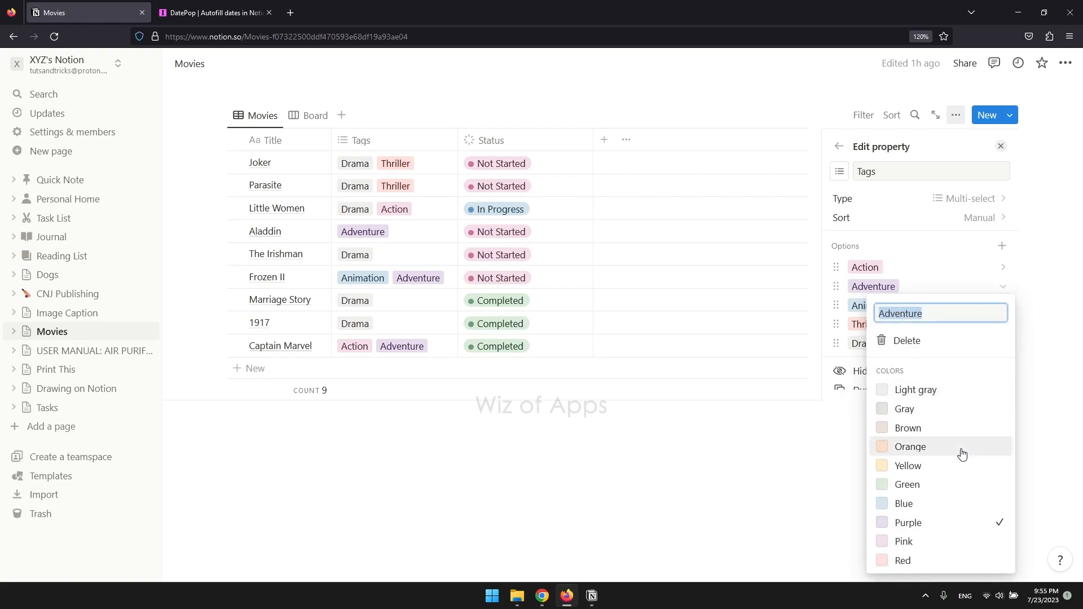
{"action": "left_click", "coordinate": [906, 484]}
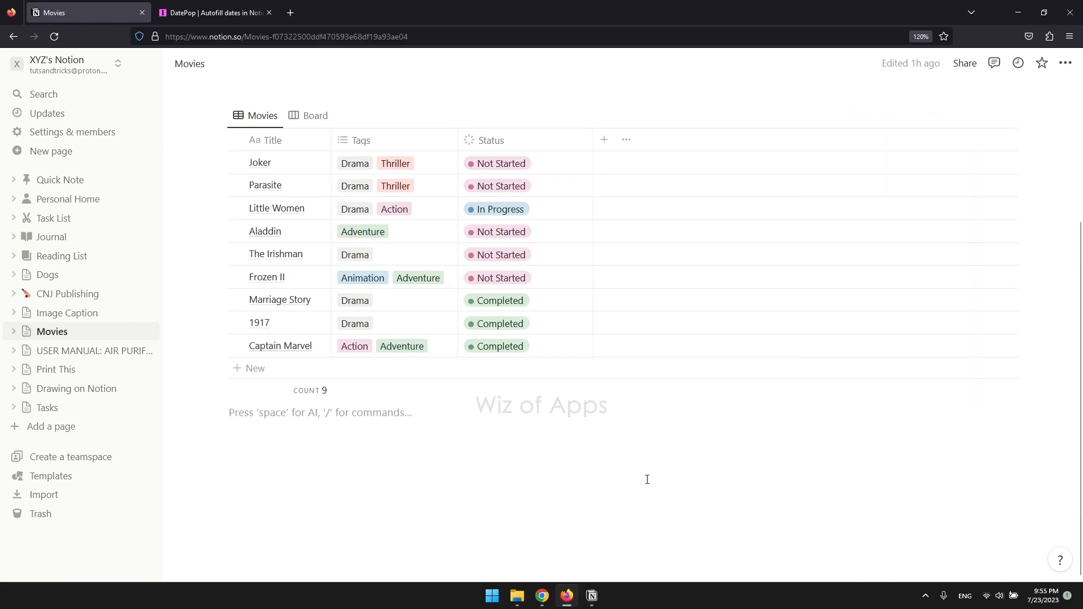
{"action": "mouse_move", "coordinate": [380, 241]}
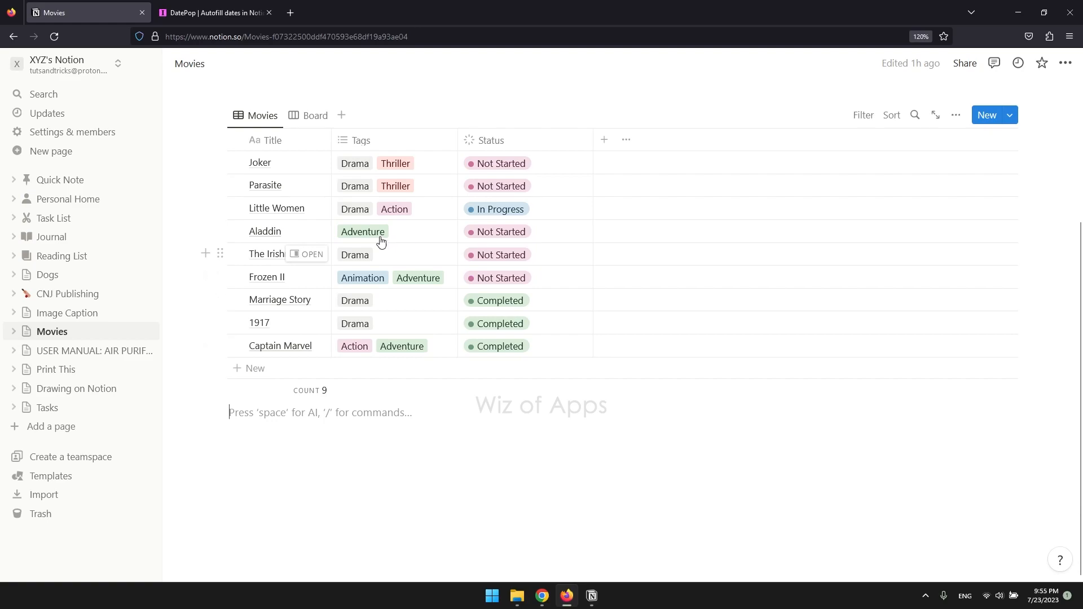
Step: From Aladdin's Tags cell, recolour the Adventure tag red and dismiss the colour menu
{"action": "left_click", "coordinate": [363, 231]}
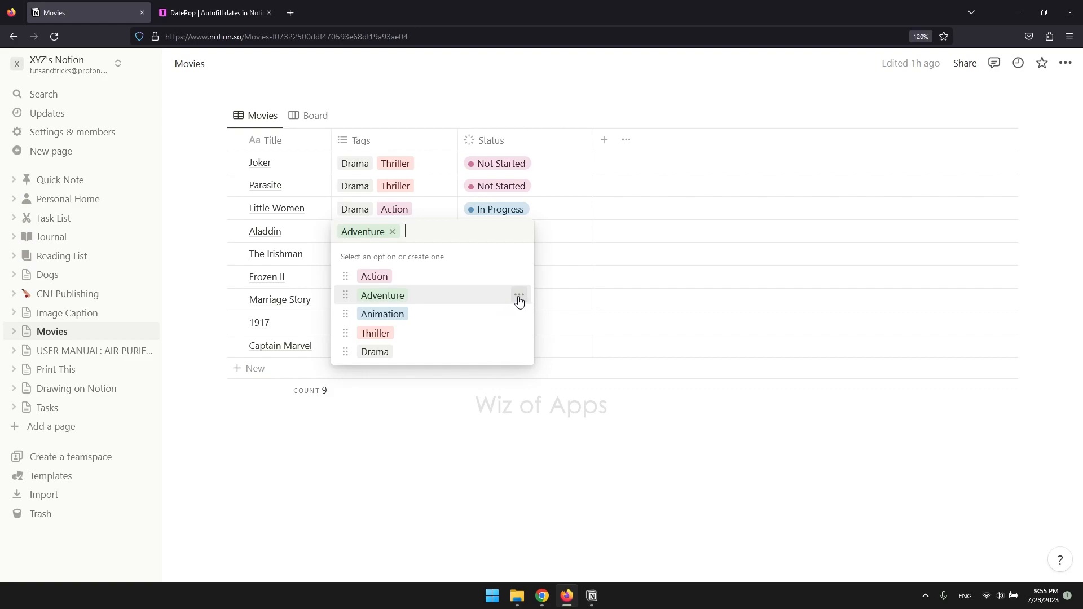
{"action": "left_click", "coordinate": [519, 294]}
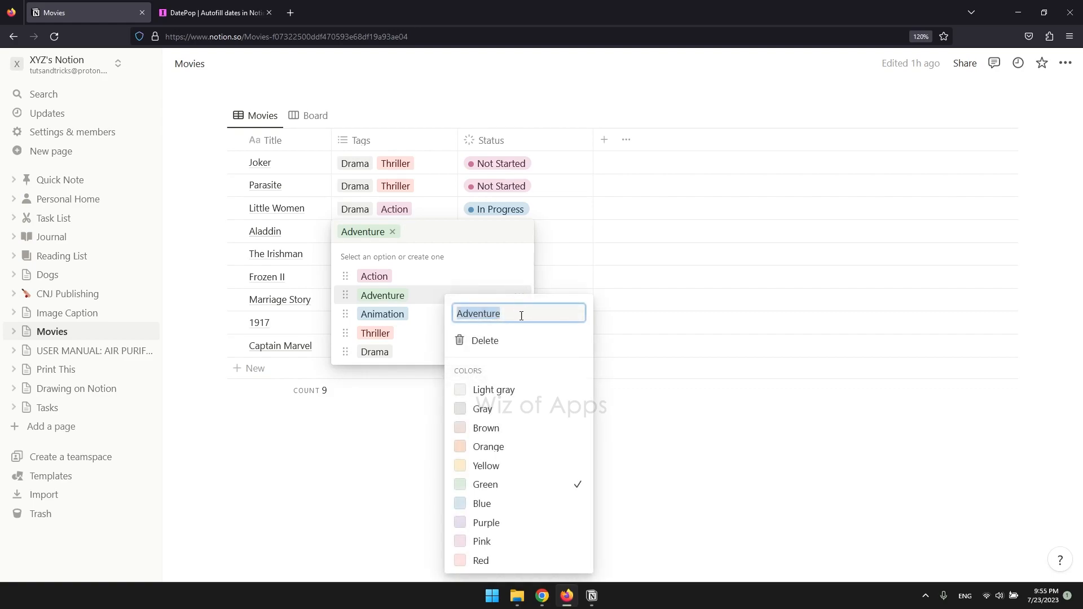
{"action": "left_click", "coordinate": [481, 560]}
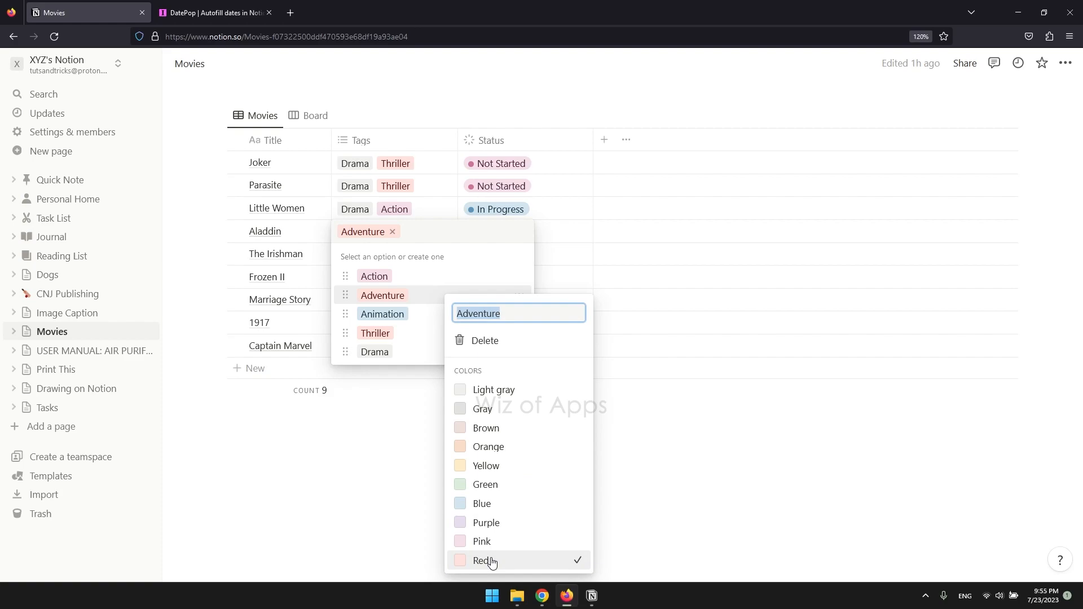
{"action": "left_click", "coordinate": [313, 475]}
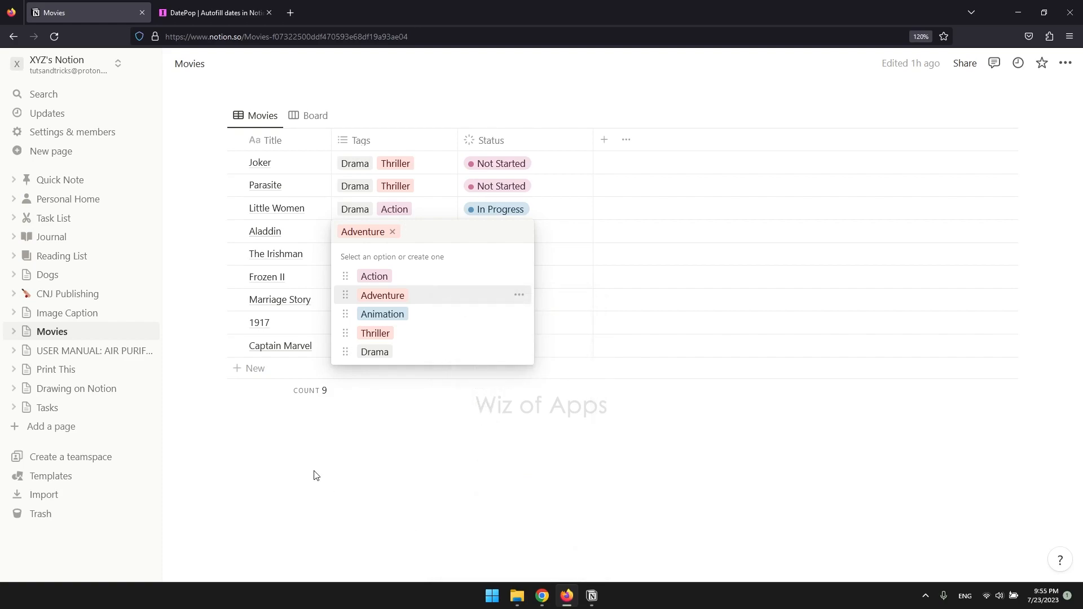